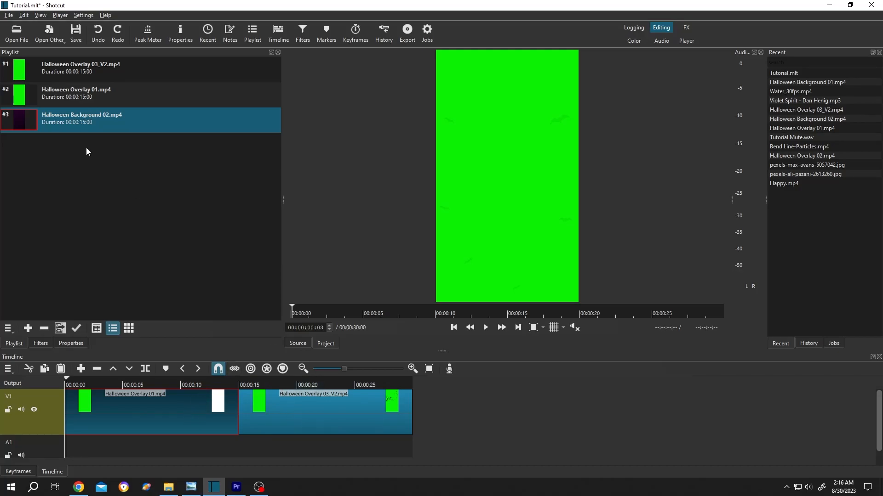
mouse_move(155, 395)
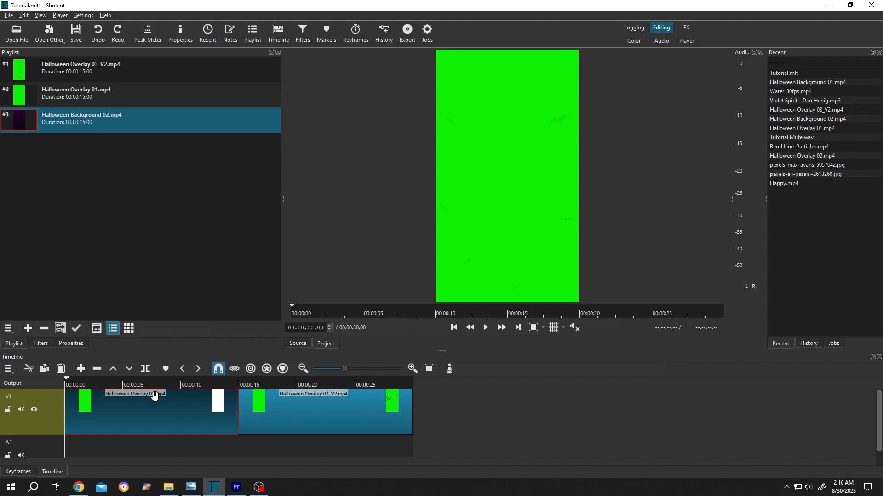
mouse_move(144, 274)
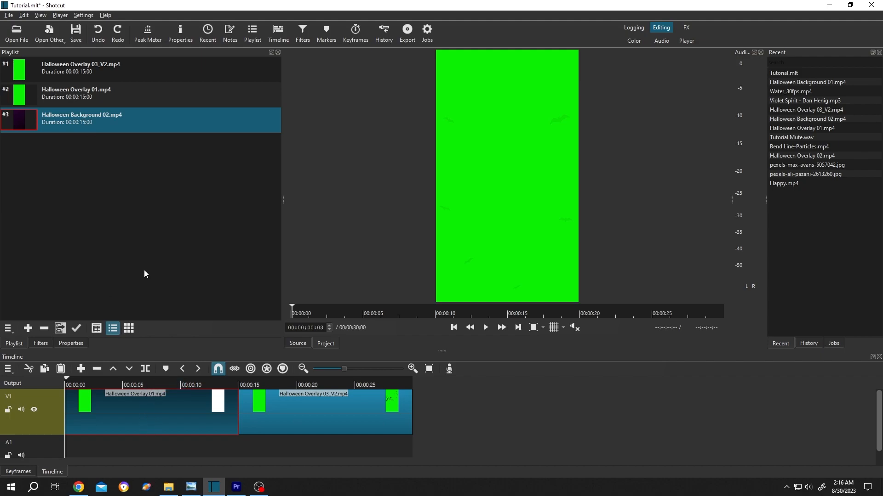
mouse_move(85, 118)
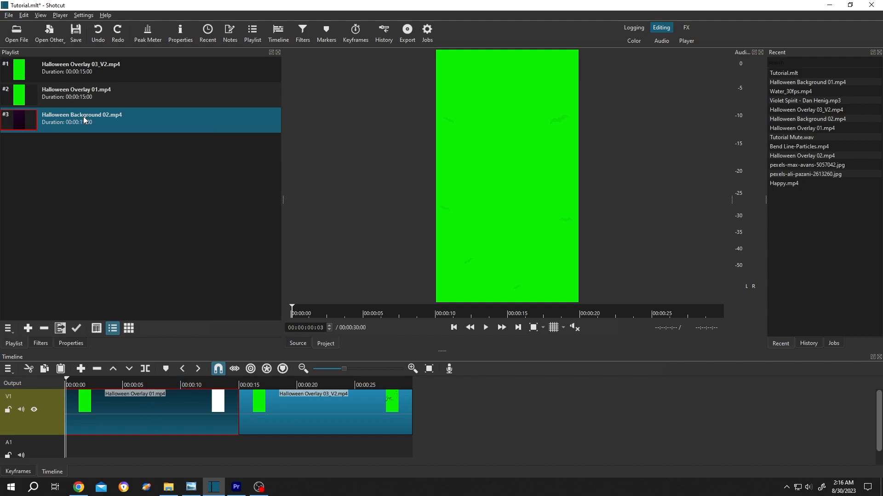
Step: Load Halloween Background 02 into the Source player and play its orange moon scene
left_click(485, 327)
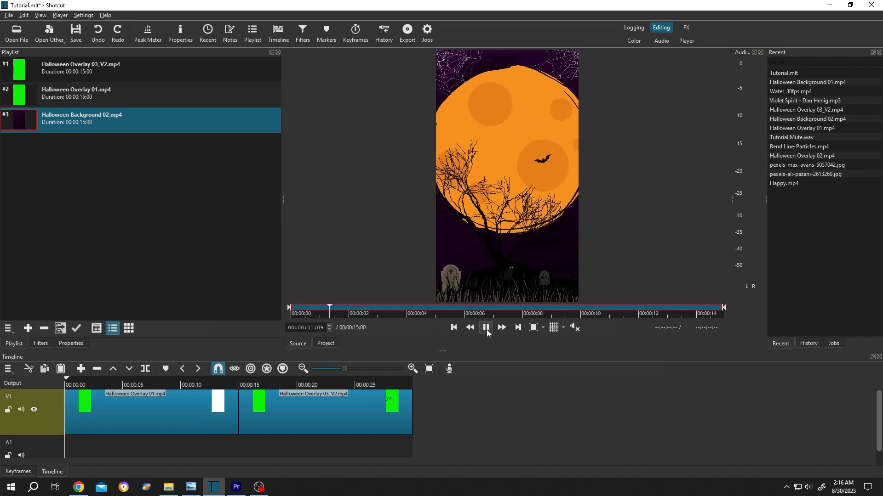
left_click(486, 327)
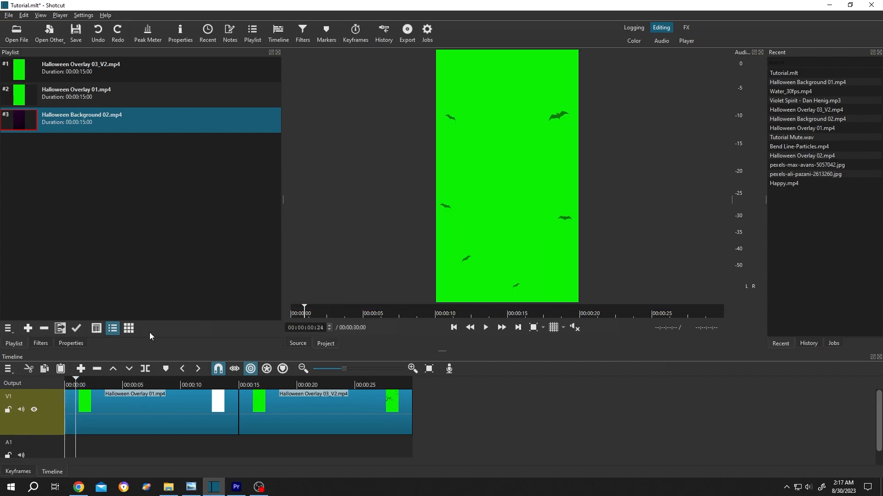
mouse_move(145, 386)
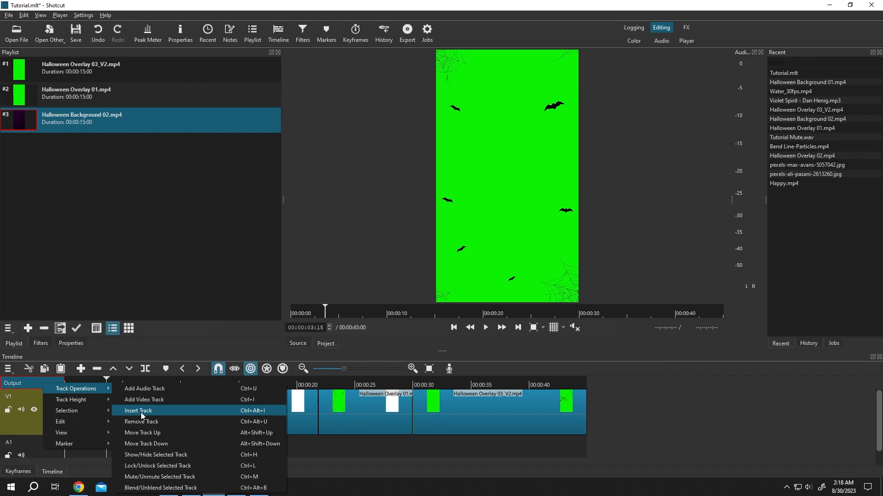
Step: Insert a new video track V2 into the timeline via Track Operations
left_click(144, 400)
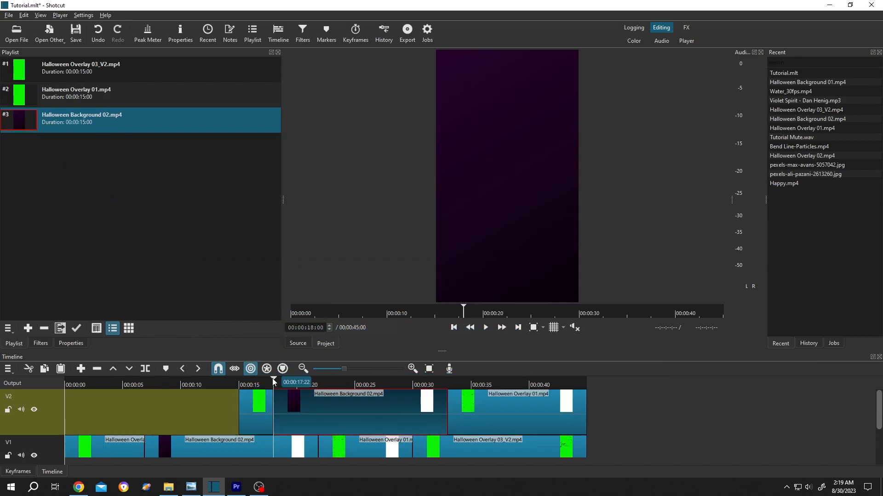
mouse_move(357, 417)
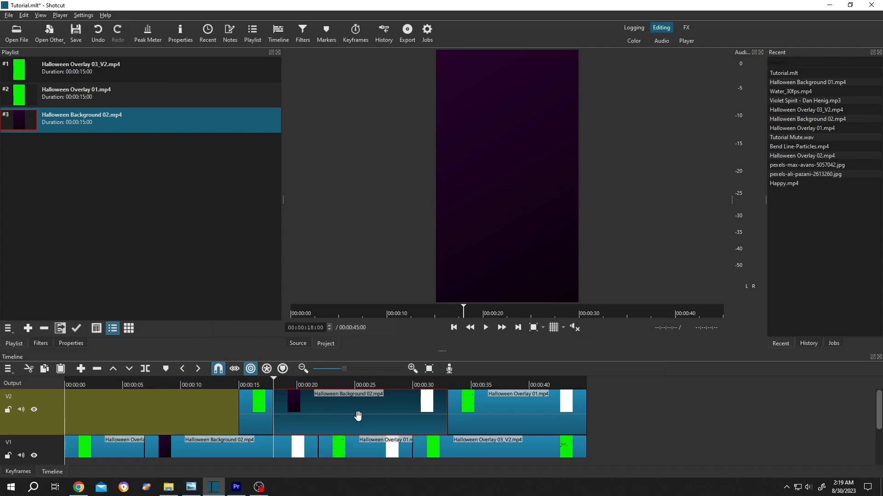
mouse_move(499, 414)
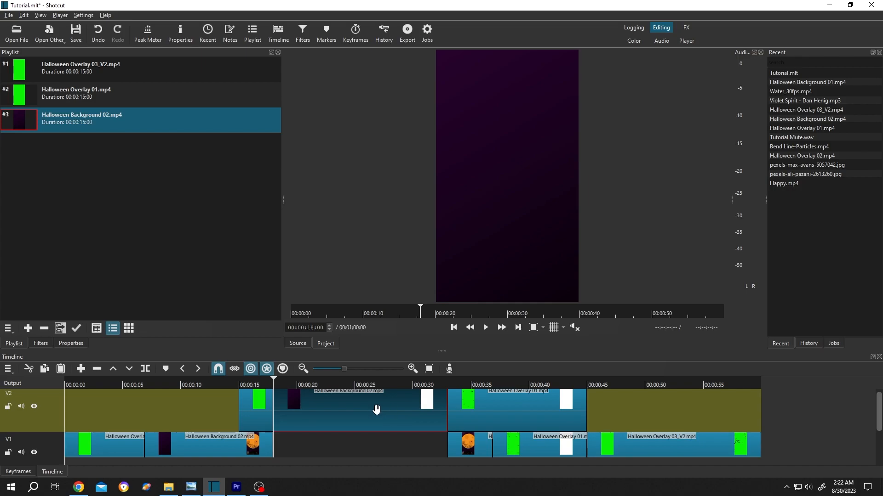
mouse_move(631, 451)
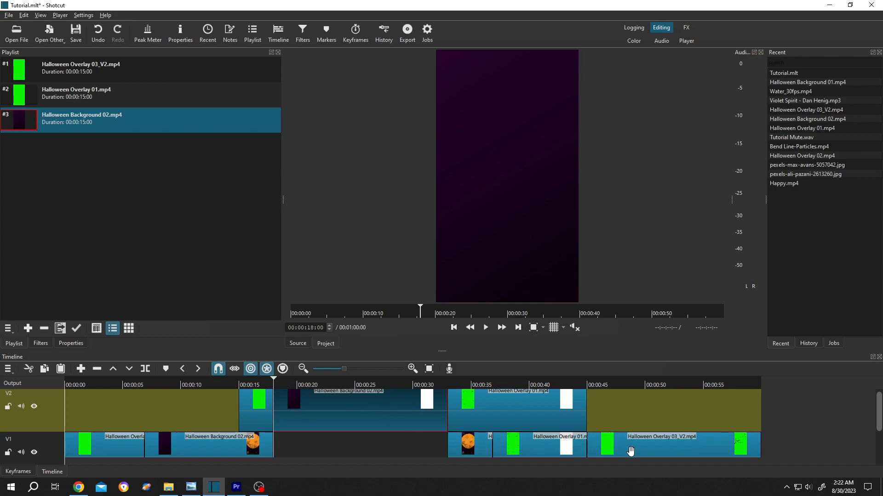
mouse_move(543, 409)
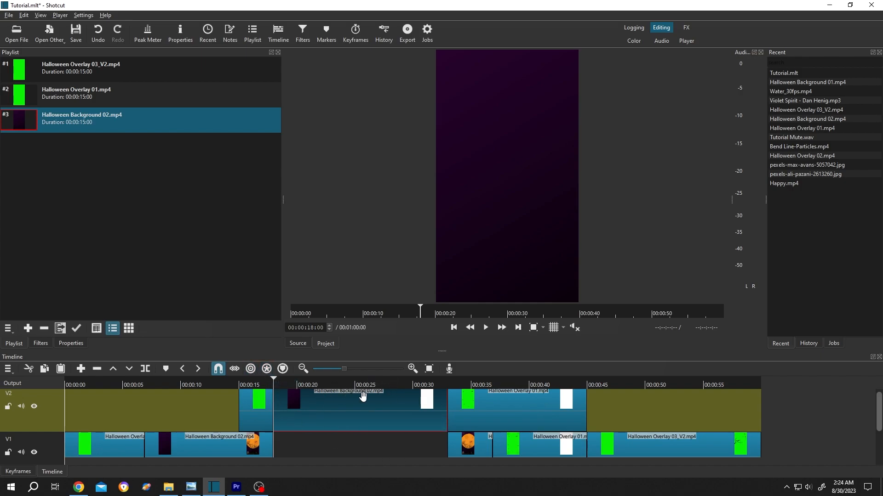
mouse_move(362, 396)
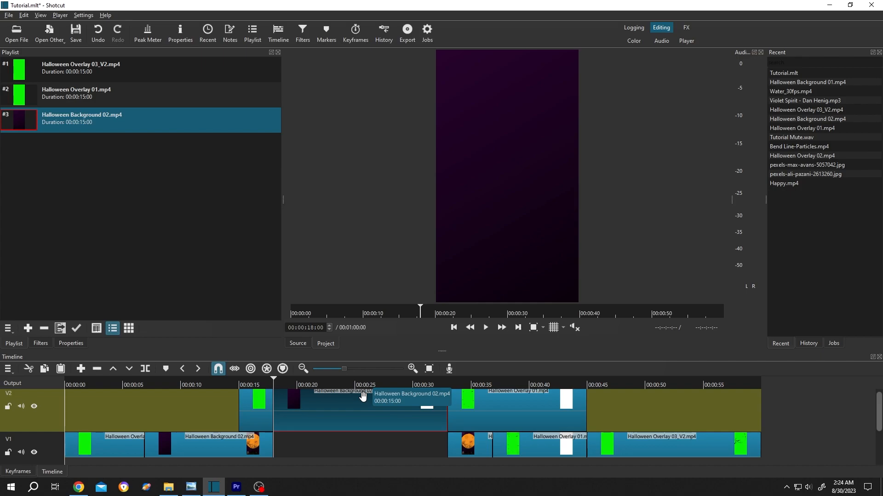